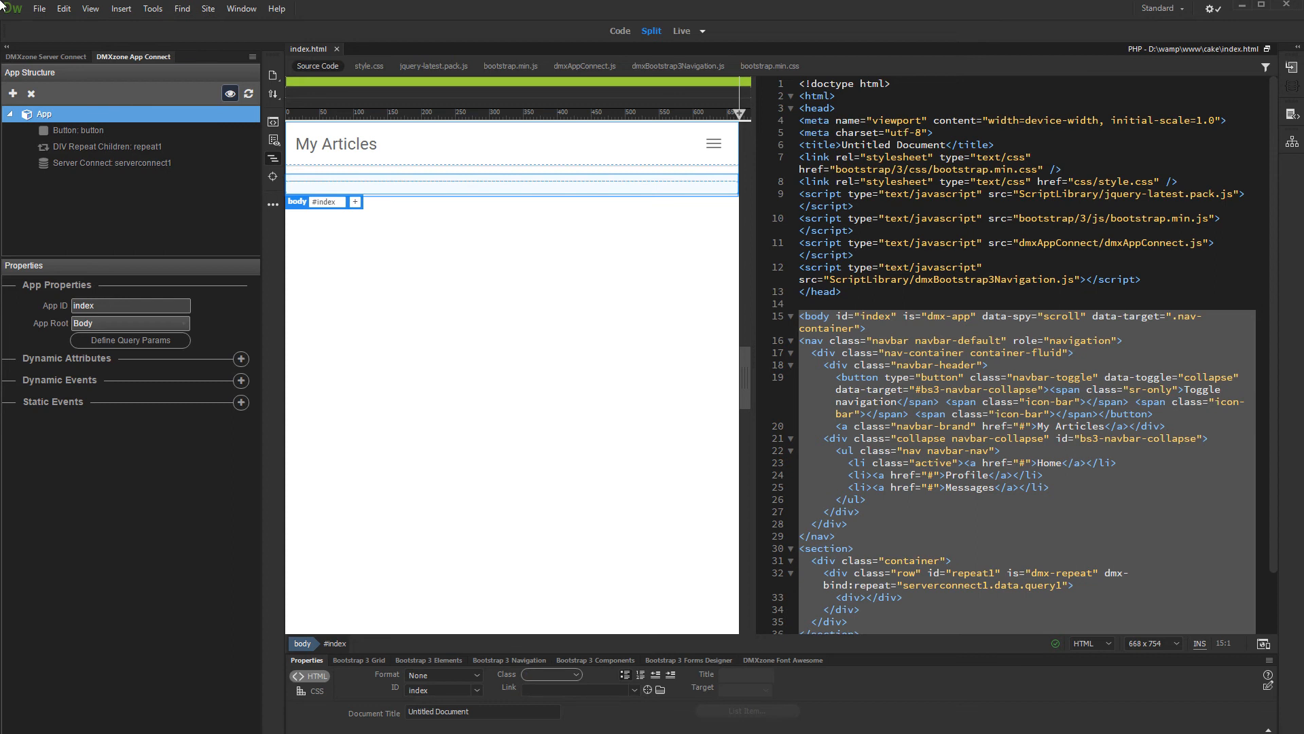
pyautogui.moveTo(461, 196)
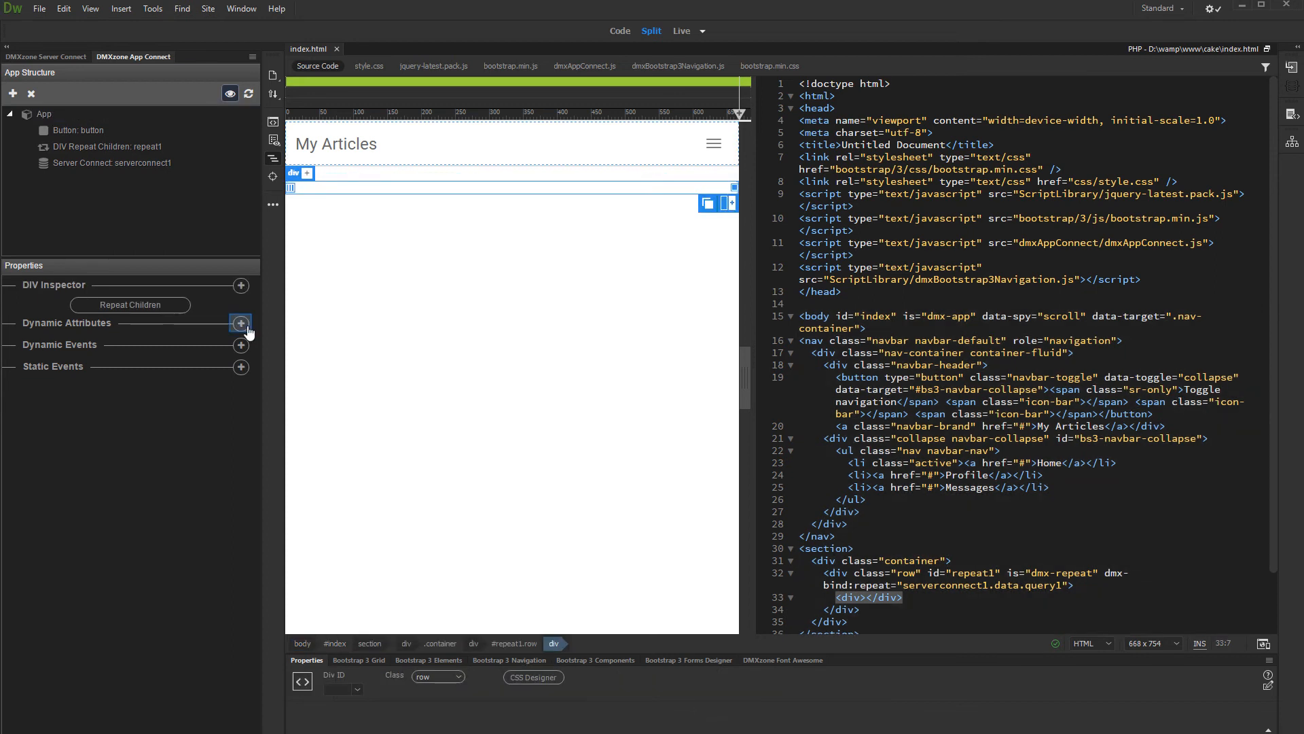
# Add an Inner HTML dynamic attribute to the repeat1 div bound to the Article field
pyautogui.click(241, 323)
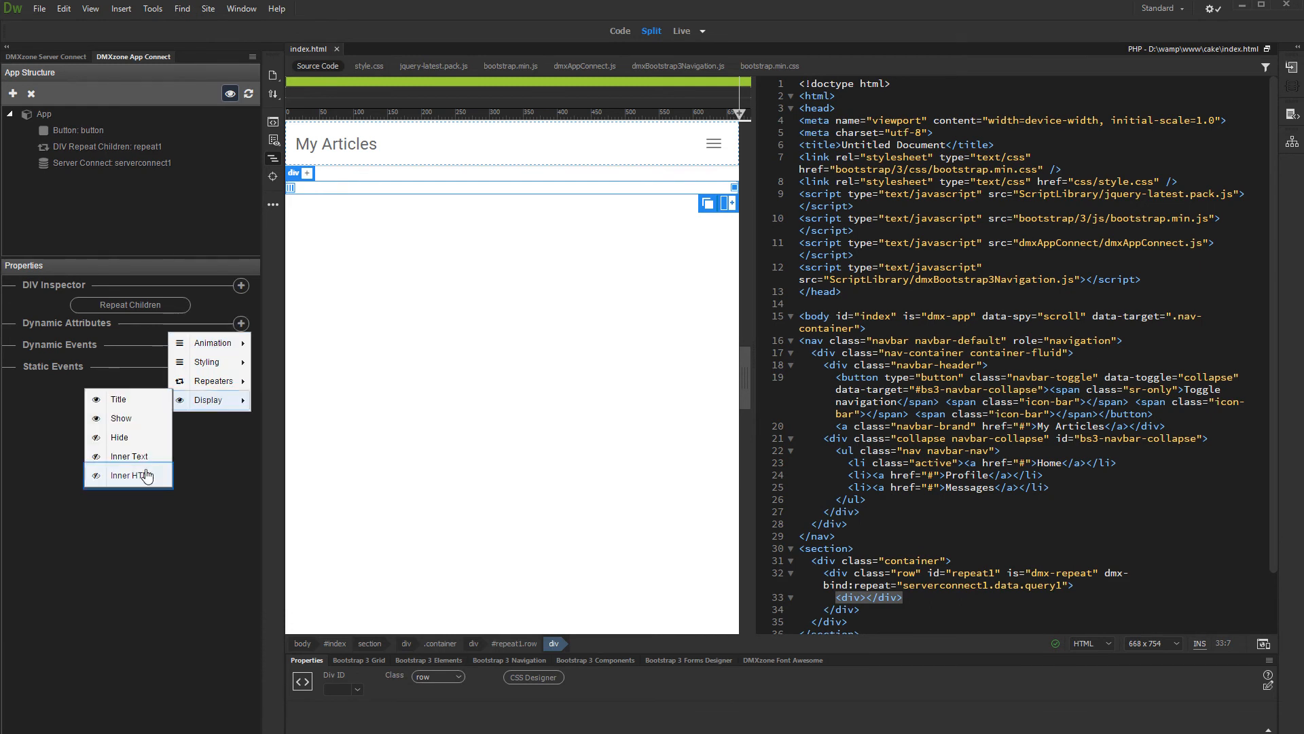
pyautogui.click(132, 476)
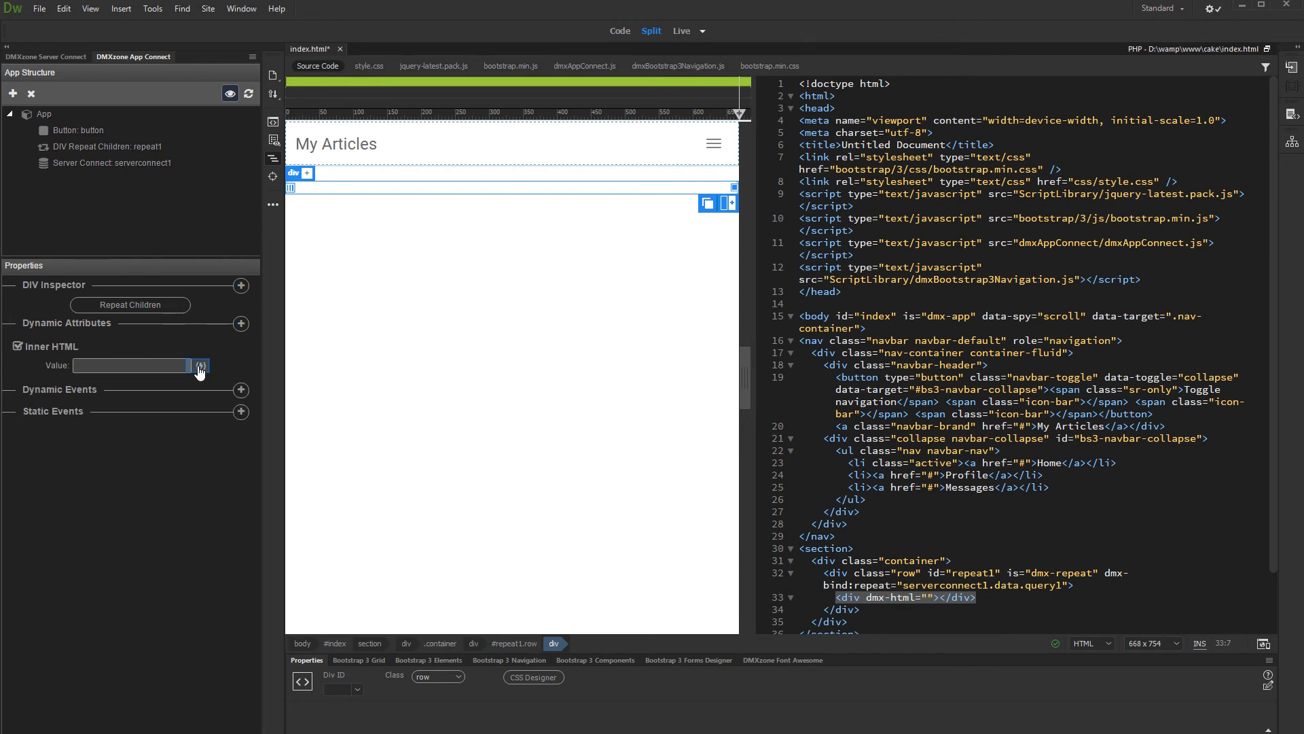
pyautogui.click(200, 365)
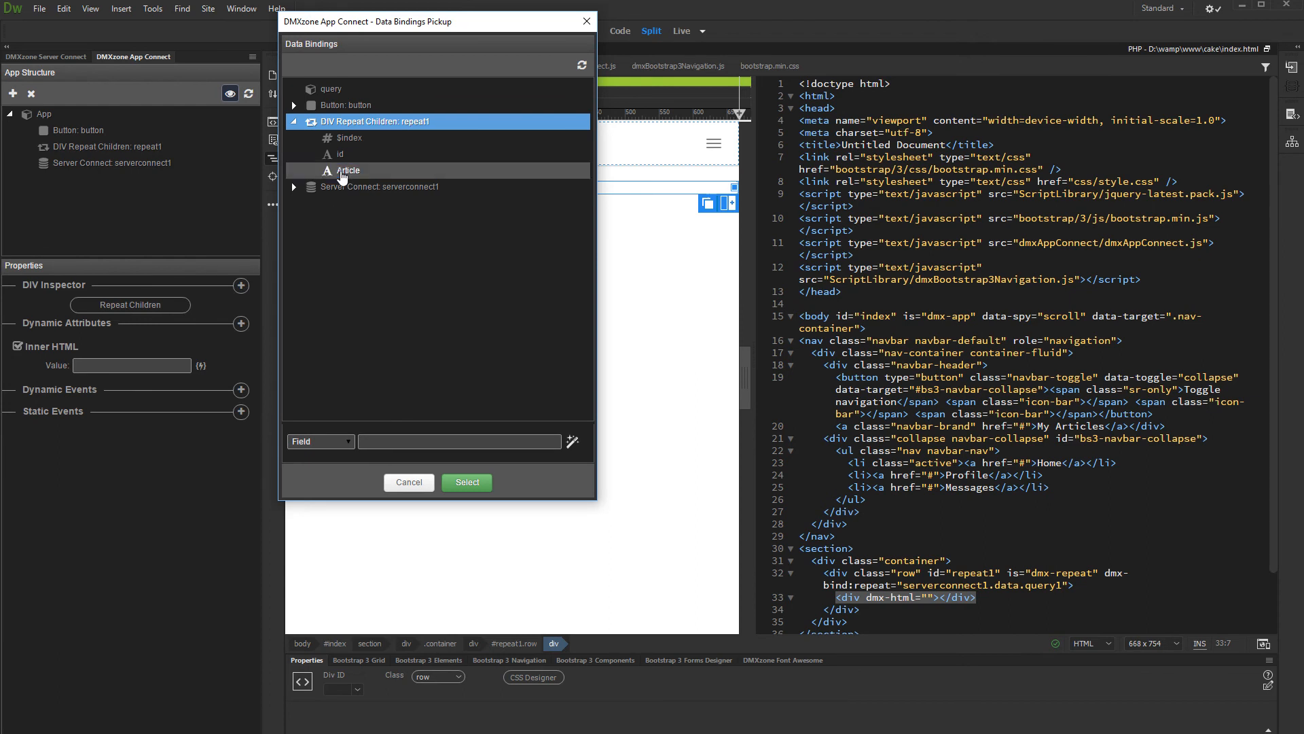
pyautogui.click(346, 170)
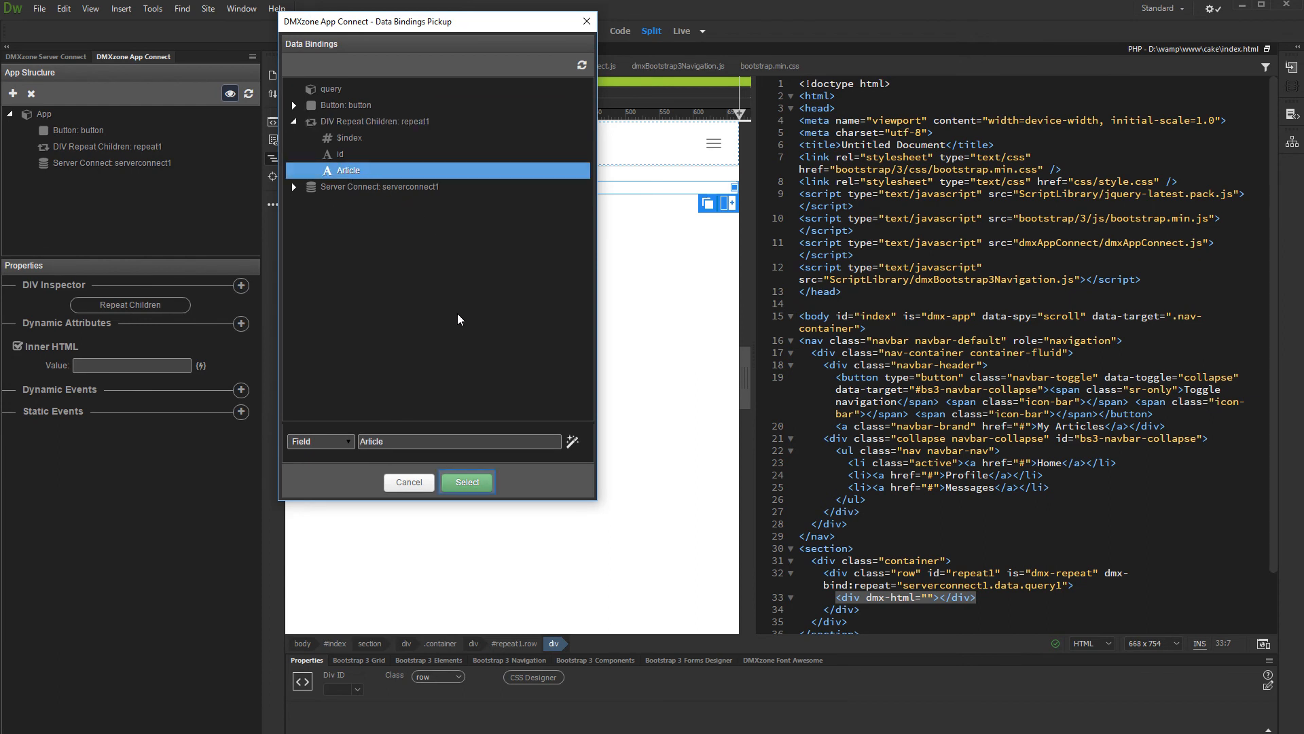
pyautogui.click(466, 481)
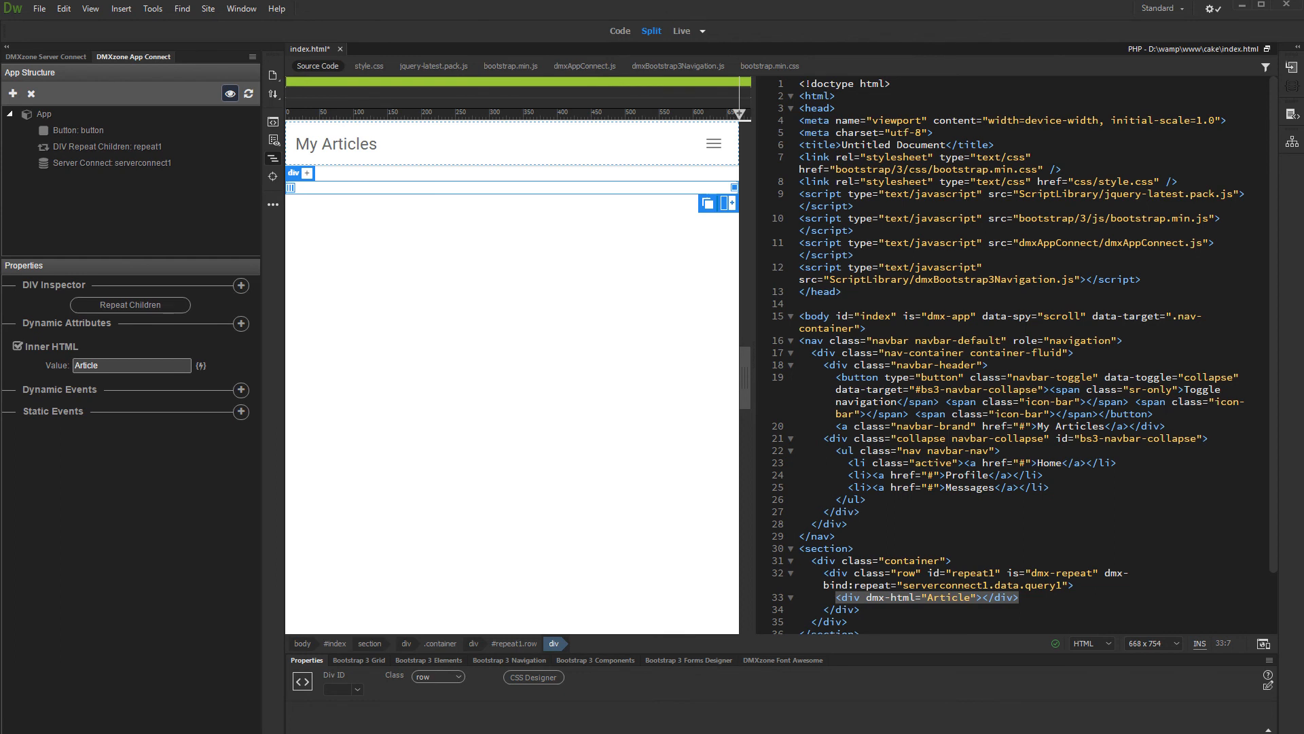
# Switch to Live view so the articles render as formatted headings and paragraphs
pyautogui.click(681, 31)
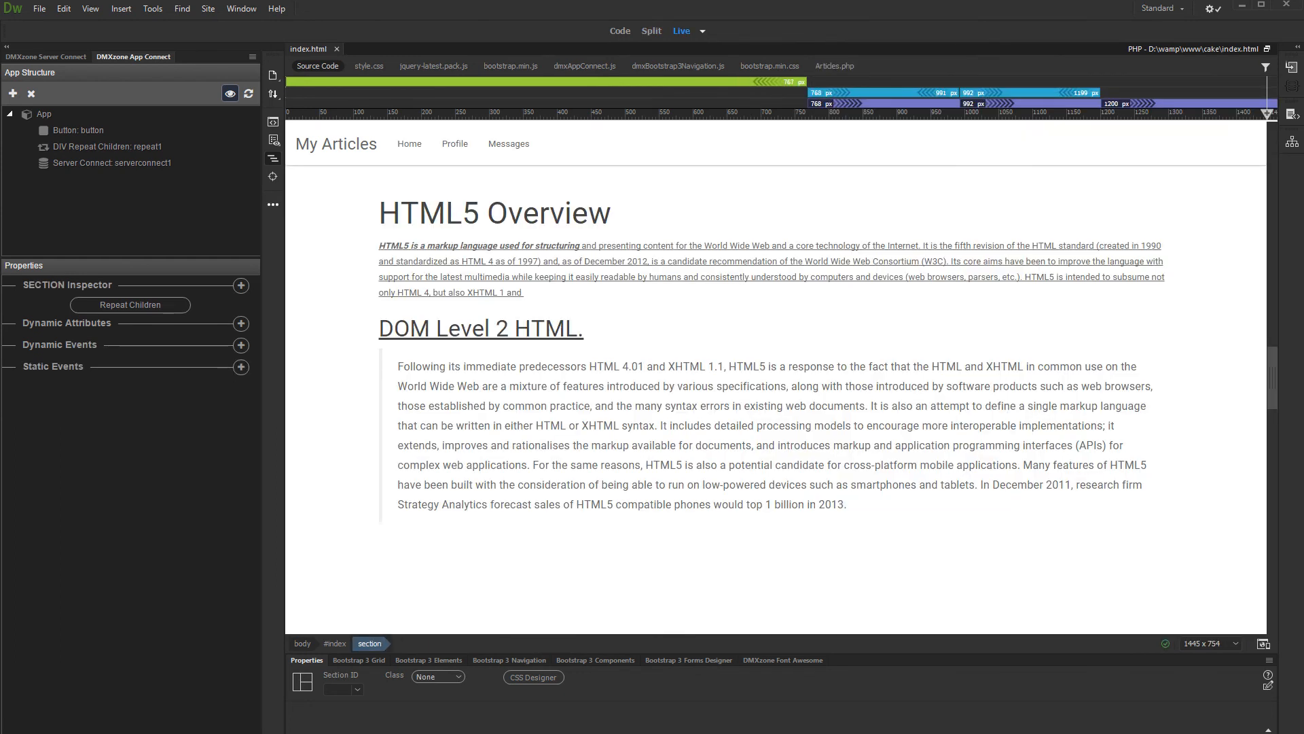